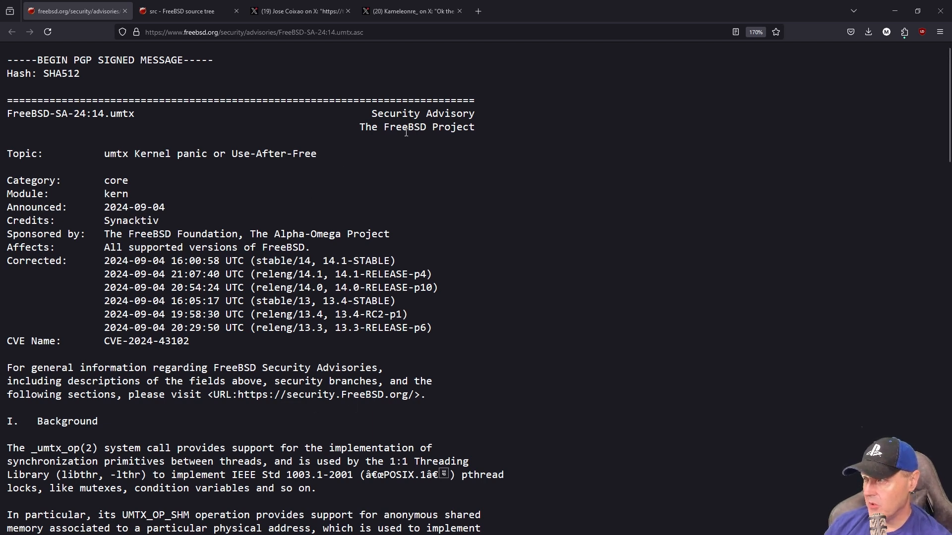
Highlight the Affects line noting all supported FreeBSD versions, then reach the III. Impact section
{"action": "double_click", "coordinate": [422, 113]}
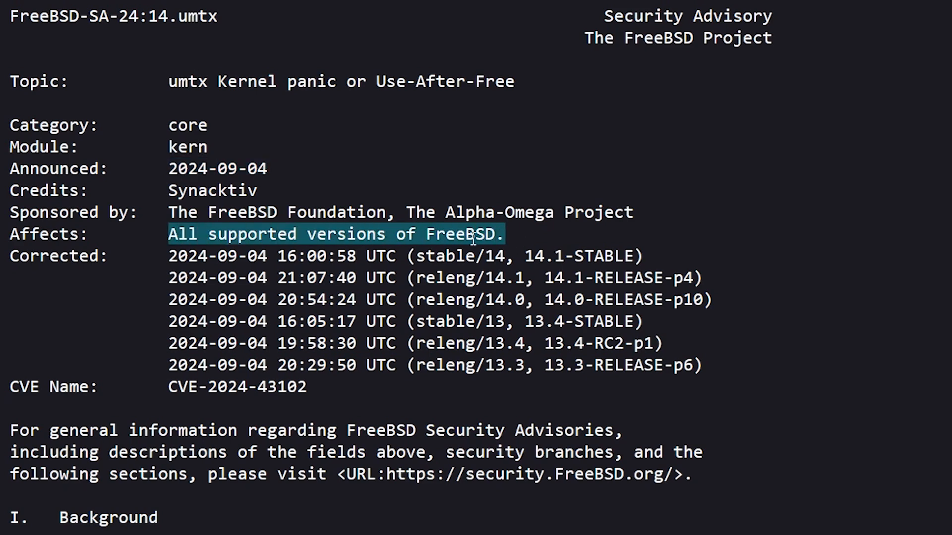
{"action": "scroll", "scroll_direction": "down", "scroll_amount": 3}
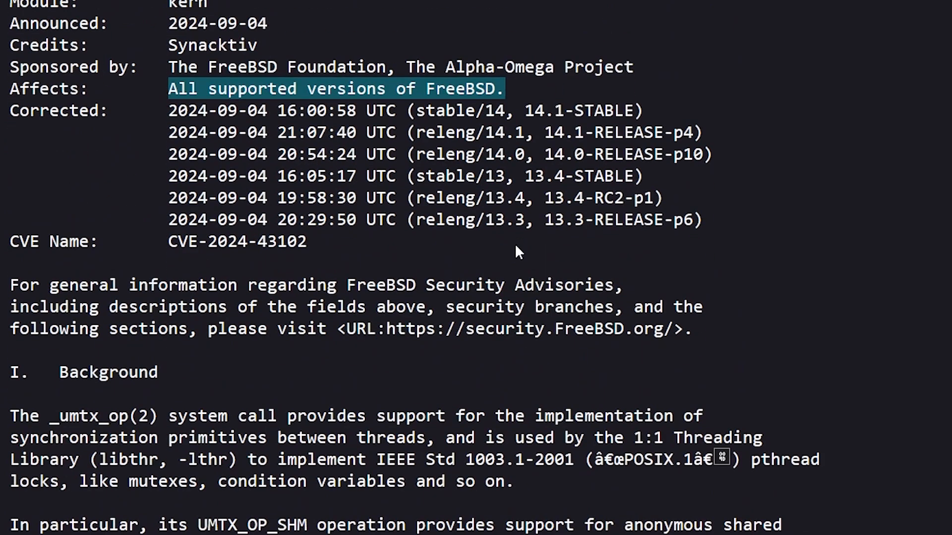
{"action": "scroll", "scroll_direction": "down", "scroll_amount": 3}
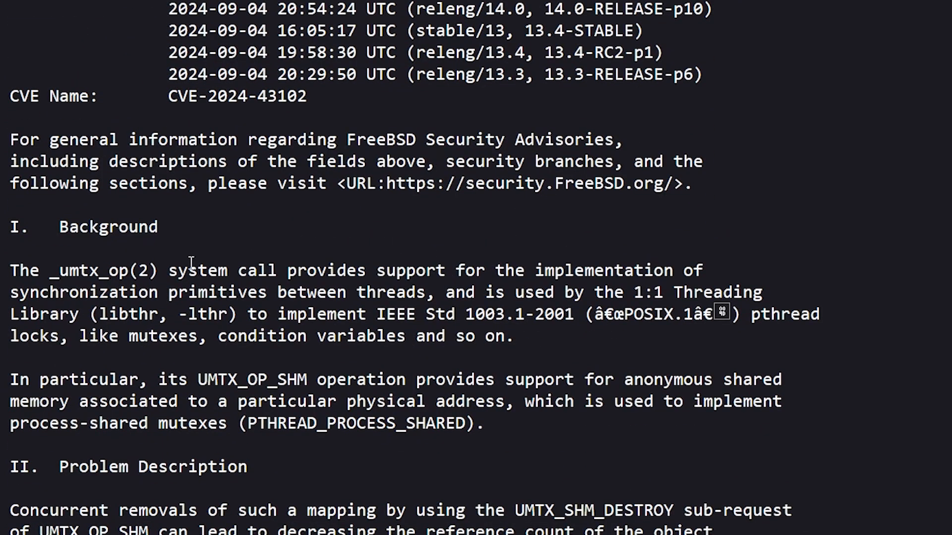
{"action": "scroll", "scroll_direction": "down", "scroll_amount": 3}
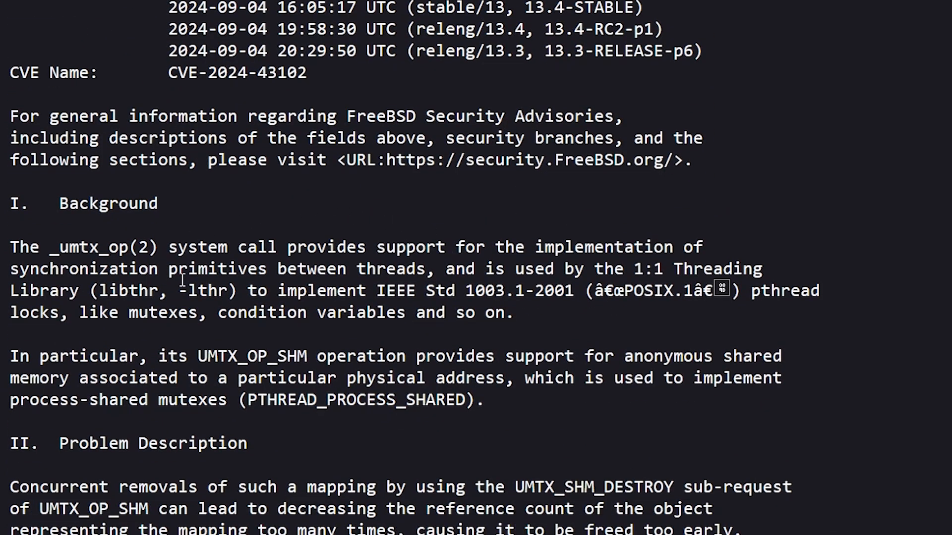
{"action": "scroll", "scroll_direction": "down", "scroll_amount": 3}
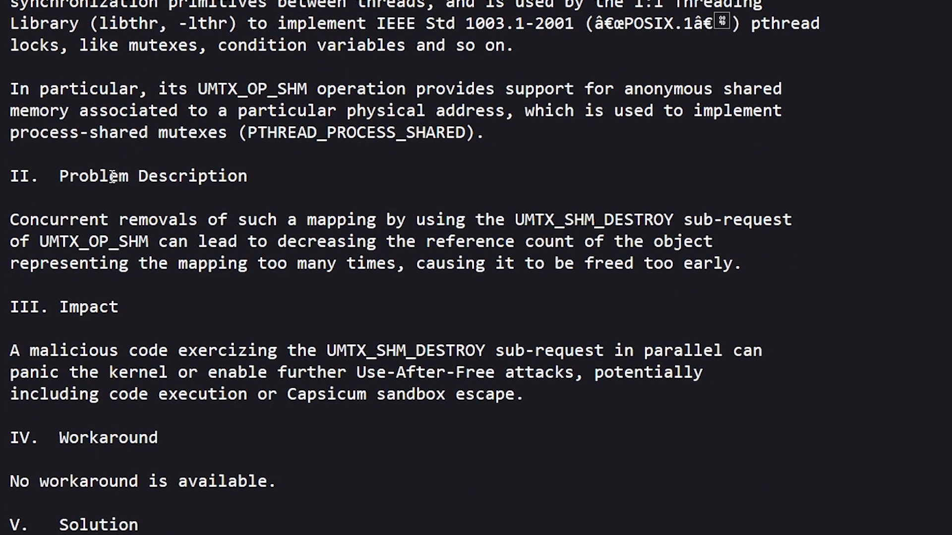
{"action": "scroll", "scroll_direction": "down", "scroll_amount": 3}
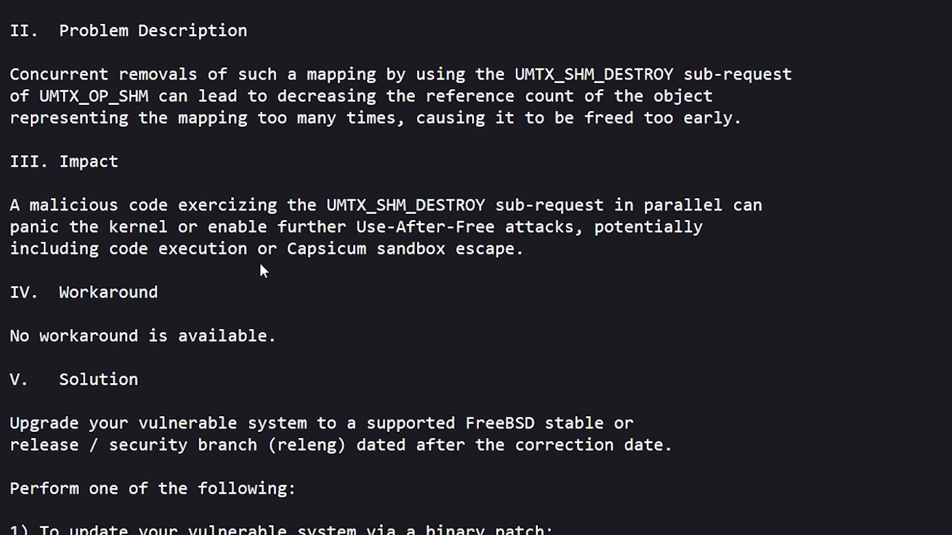
{"action": "mouse_move", "coordinate": [47, 209]}
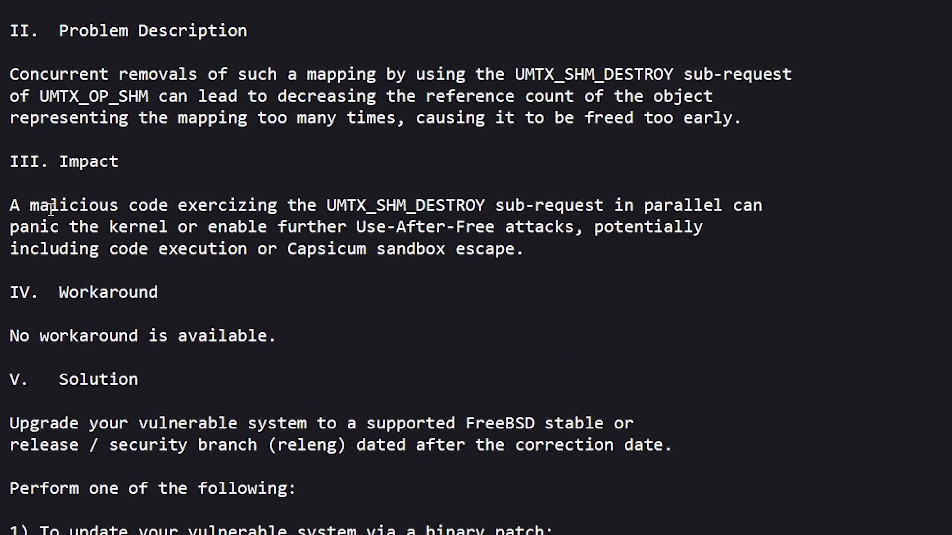
Highlight the Impact passage from 'can panic the kernel' through Use-After-Free attacks to code execution
{"action": "left_click_drag", "start_coordinate": [10, 206], "coordinate": [168, 205]}
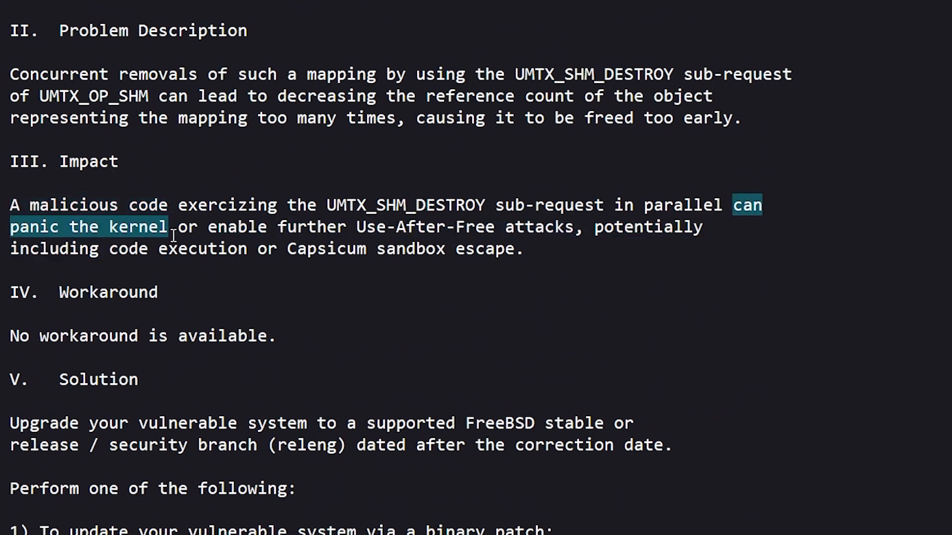
{"action": "left_click_drag", "start_coordinate": [172, 226], "coordinate": [352, 226]}
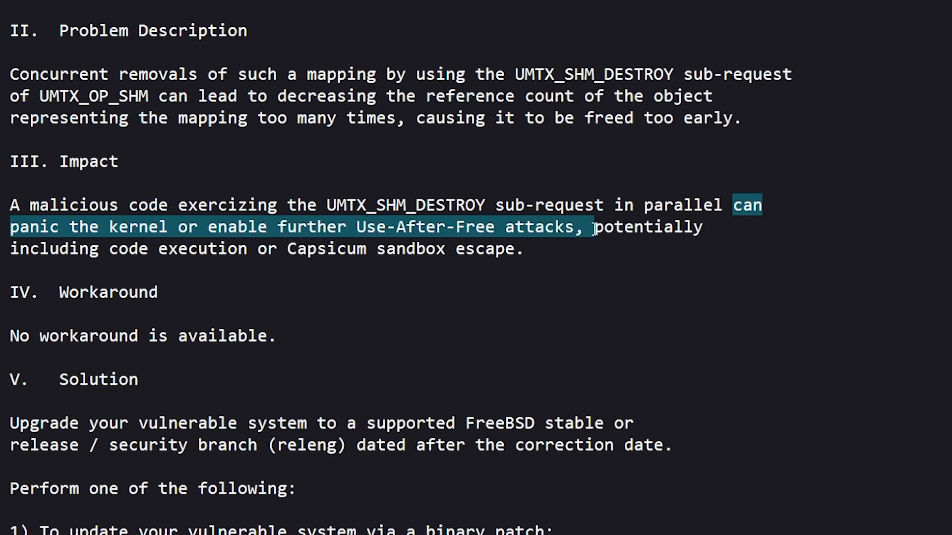
{"action": "left_click_drag", "start_coordinate": [595, 227], "coordinate": [704, 227]}
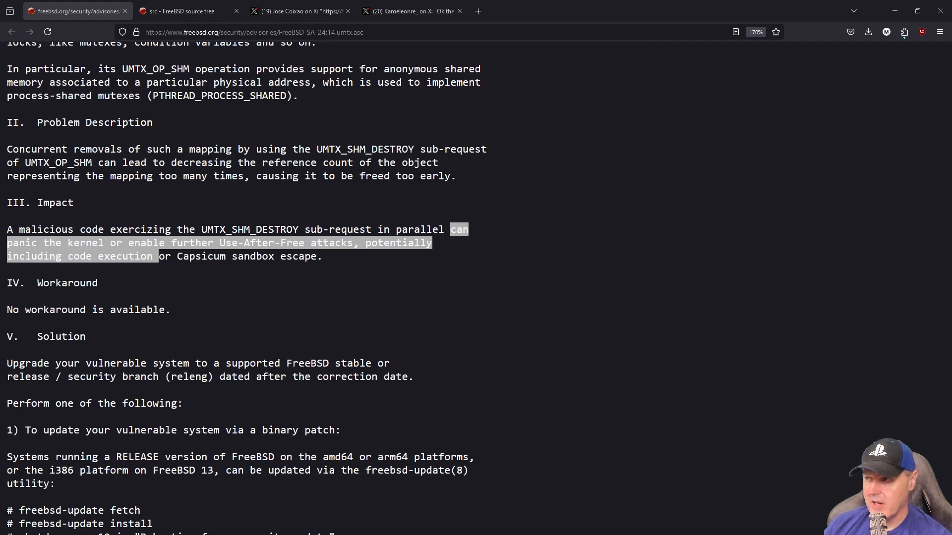
{"action": "mouse_move", "coordinate": [218, 322]}
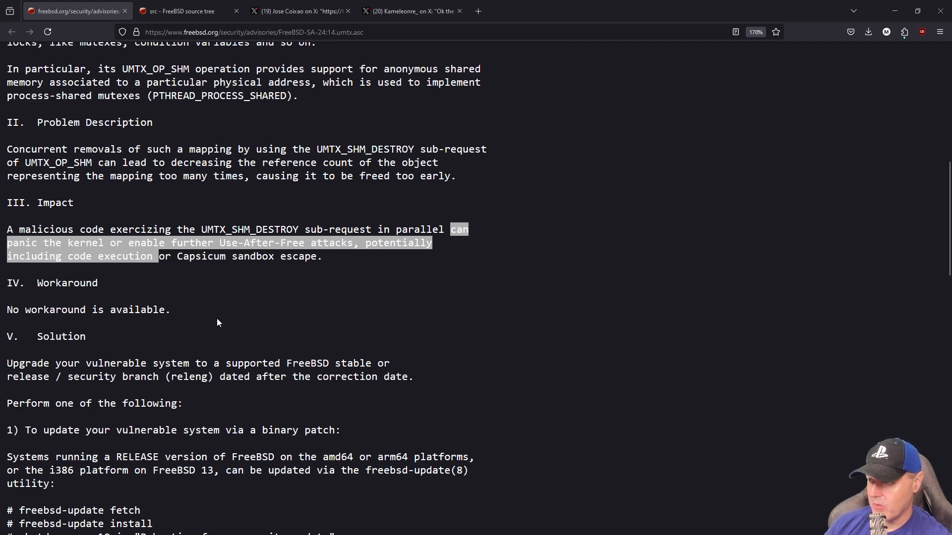
Show the cgit commit 'umtx: shm: ushm_refcnt > 0 => ushm_refcnt != 0' with its kern_umtx.c diff
{"action": "left_click", "coordinate": [182, 10]}
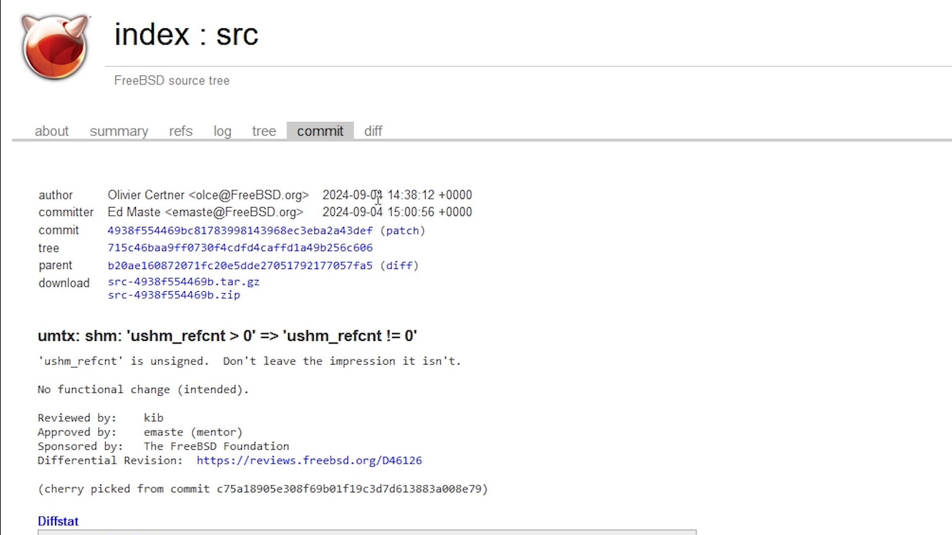
{"action": "mouse_move", "coordinate": [361, 196]}
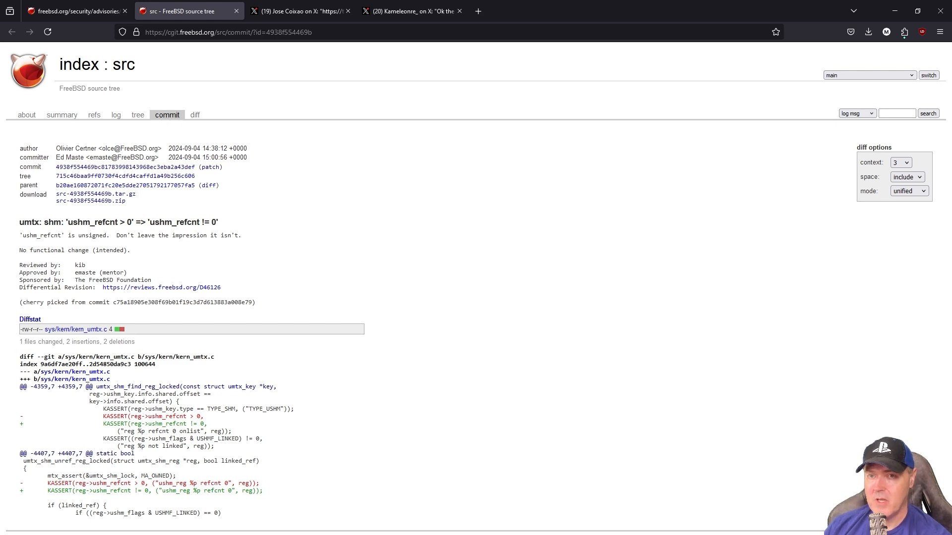
Show the X thread post sharing debvt.github.io/Wm/ as a WebKit entrypoint for PS4 users to test
{"action": "left_click", "coordinate": [298, 10]}
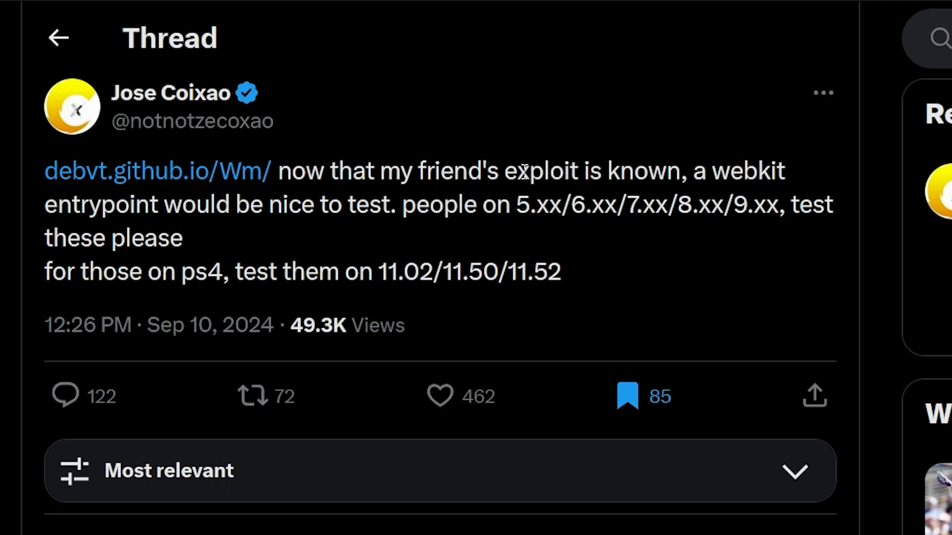
{"action": "mouse_move", "coordinate": [674, 177]}
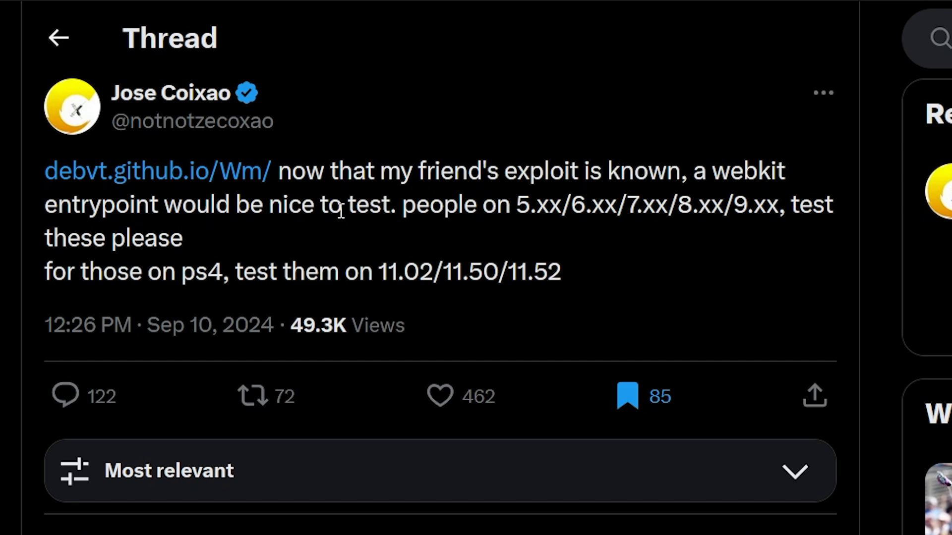
{"action": "mouse_move", "coordinate": [407, 211]}
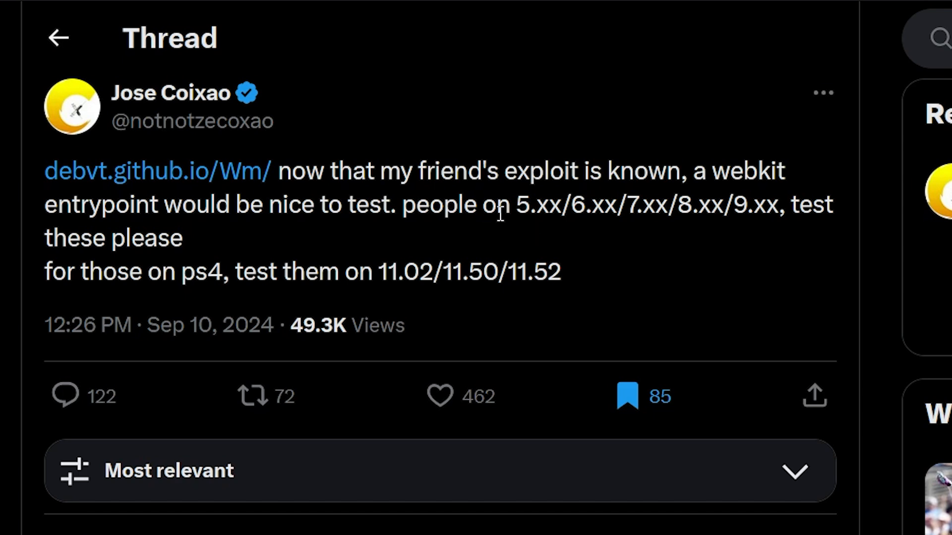
{"action": "mouse_move", "coordinate": [346, 210]}
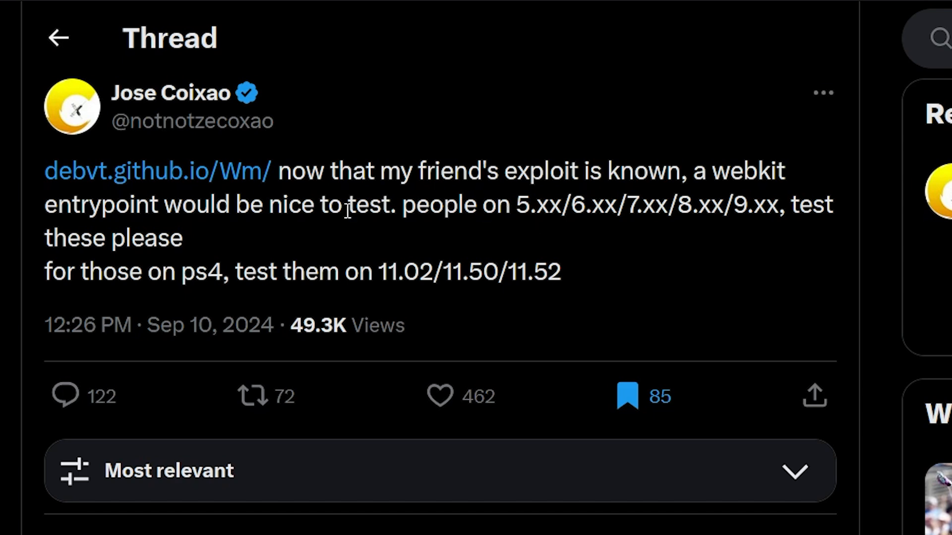
{"action": "mouse_move", "coordinate": [246, 274]}
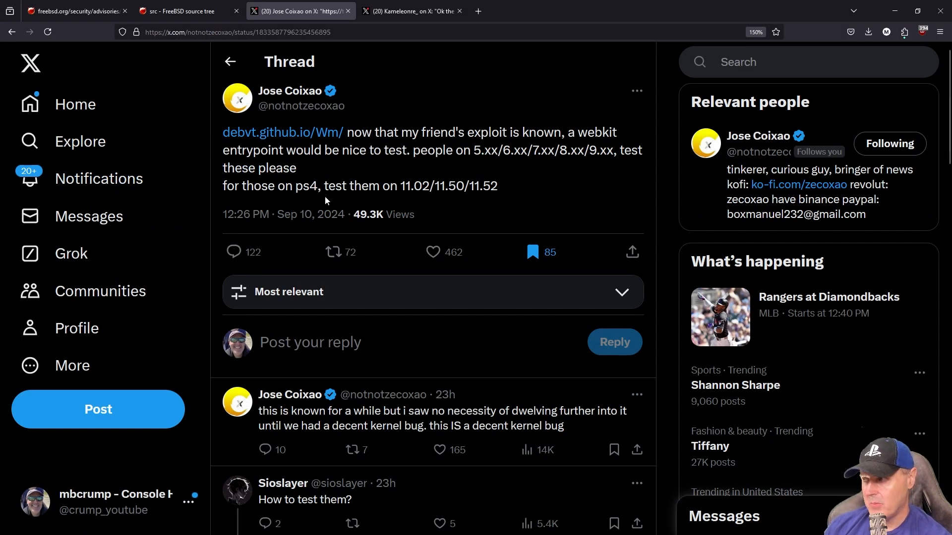
Show Kameleonre_'s post that the bugged code isn't in FreeBSD 9.0 and highlight 'ps4'
{"action": "left_click", "coordinate": [412, 11]}
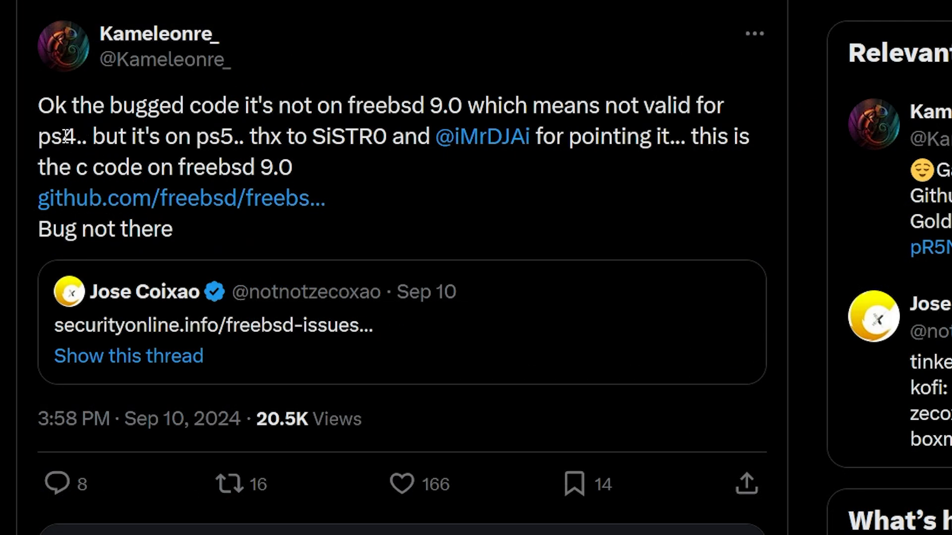
{"action": "double_click", "coordinate": [55, 136]}
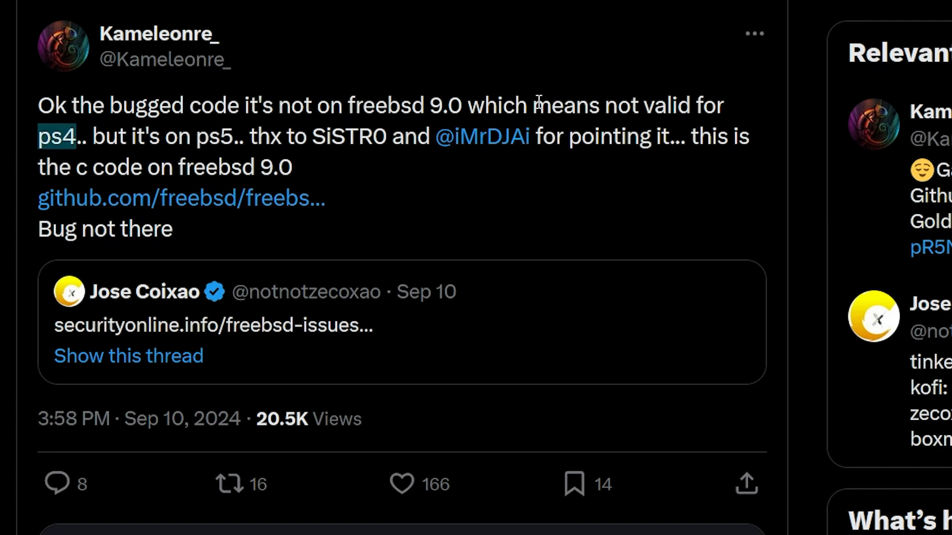
{"action": "mouse_move", "coordinate": [539, 106]}
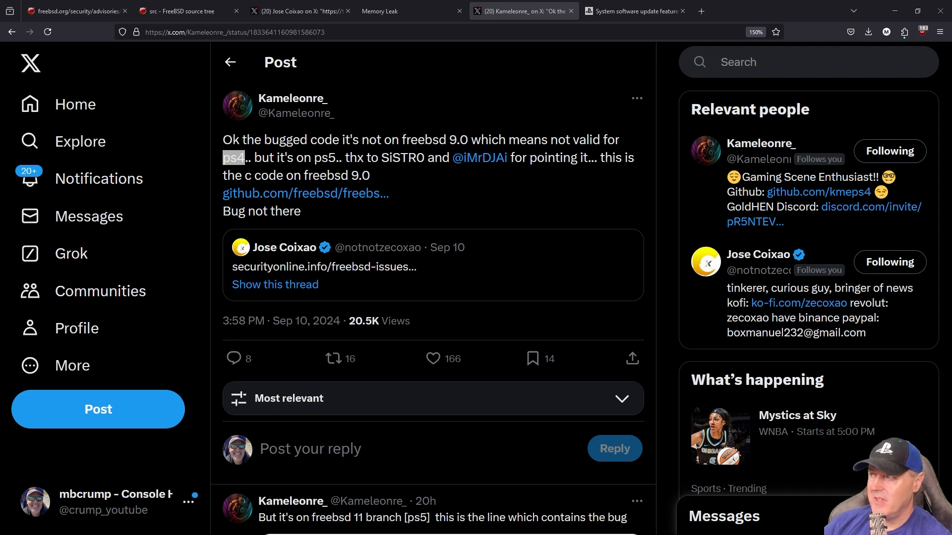
{"action": "mouse_move", "coordinate": [495, 51]}
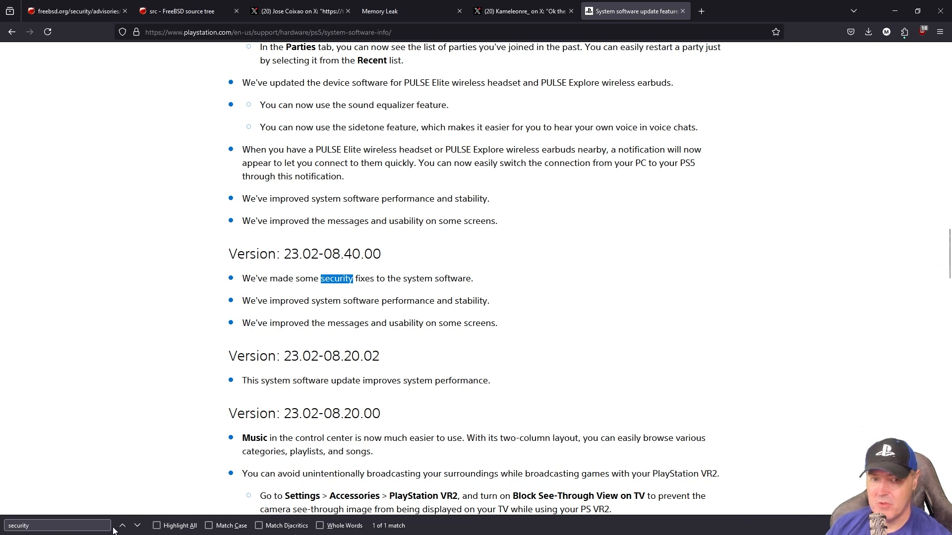
{"action": "mouse_move", "coordinate": [524, 344]}
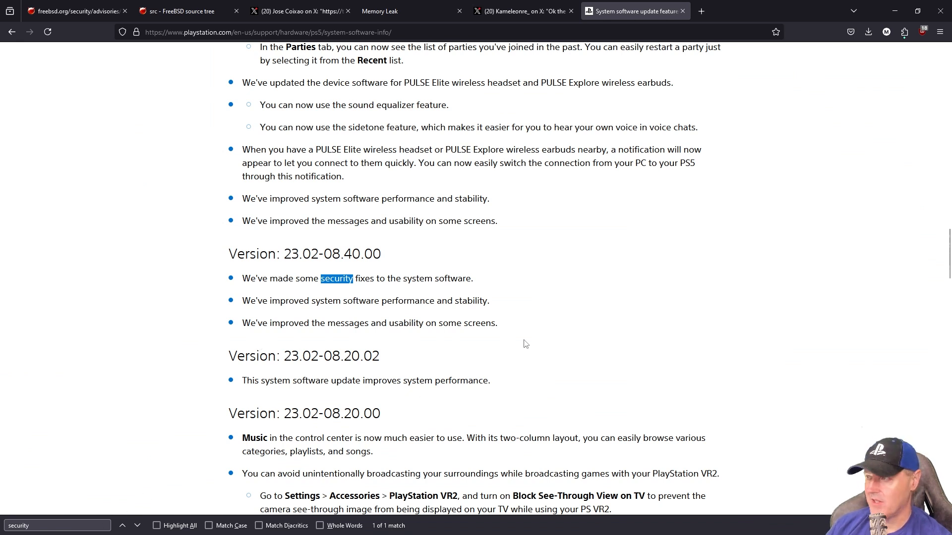
{"action": "mouse_move", "coordinate": [361, 274]}
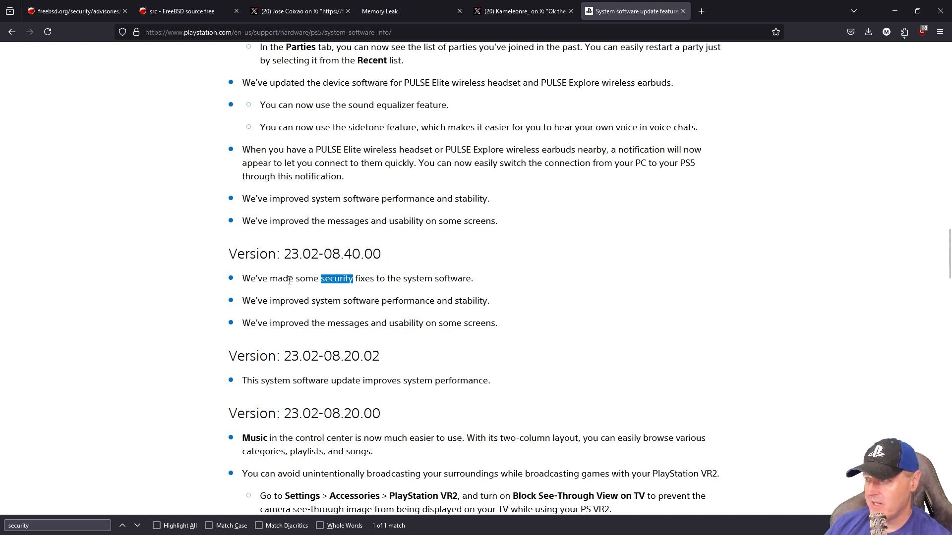
{"action": "mouse_move", "coordinate": [367, 277]}
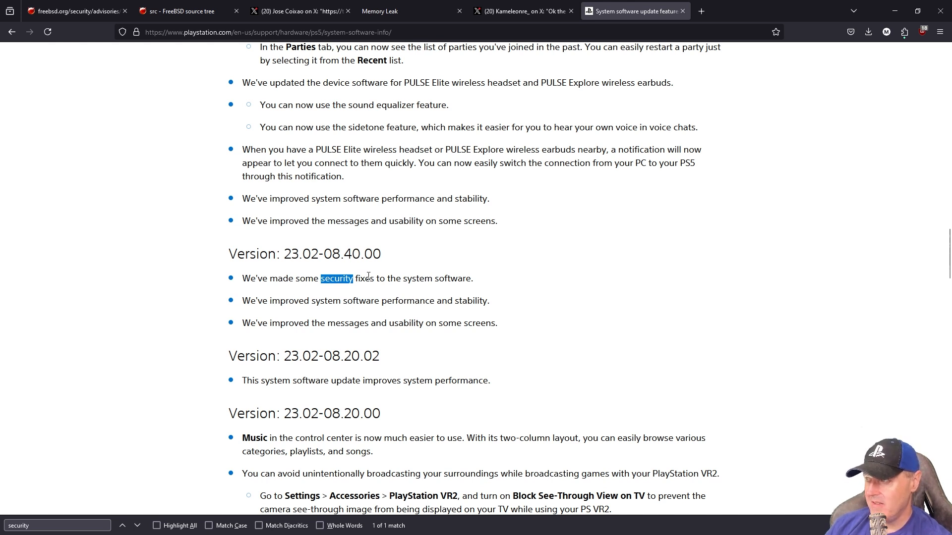
{"action": "mouse_move", "coordinate": [479, 285]}
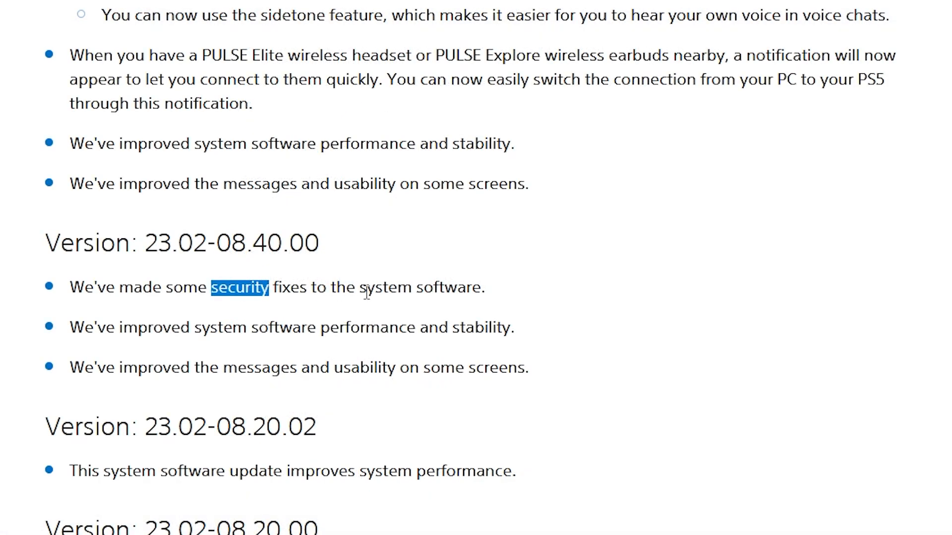
{"action": "mouse_move", "coordinate": [501, 301]}
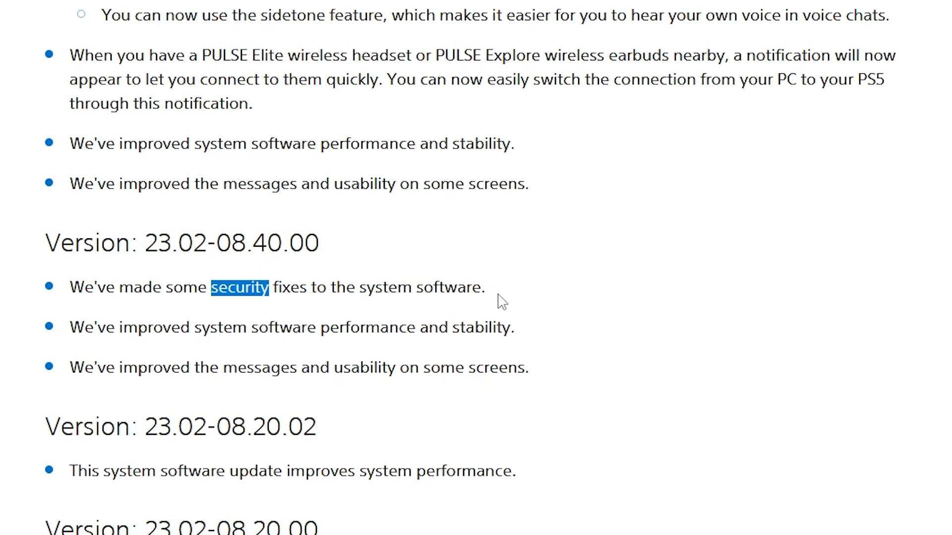
{"action": "mouse_move", "coordinate": [293, 275]}
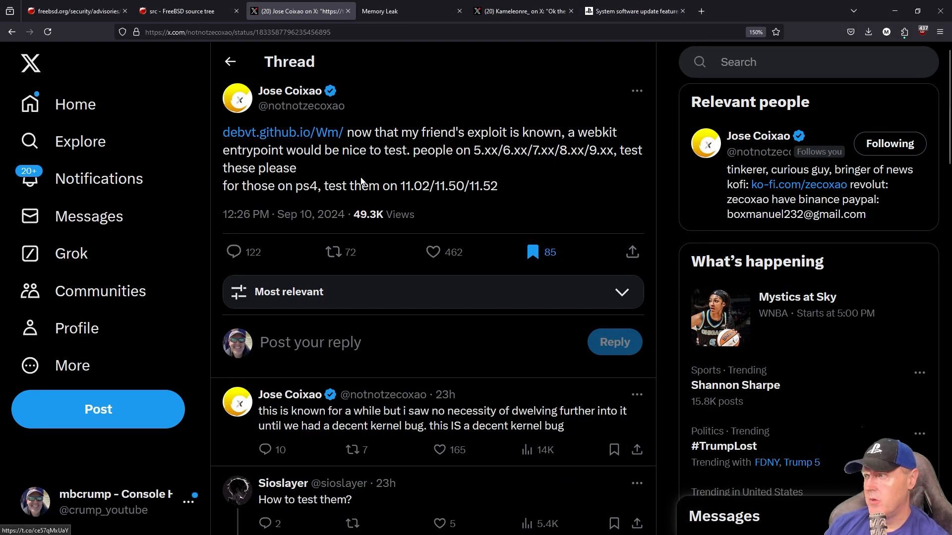
{"action": "mouse_move", "coordinate": [283, 131]}
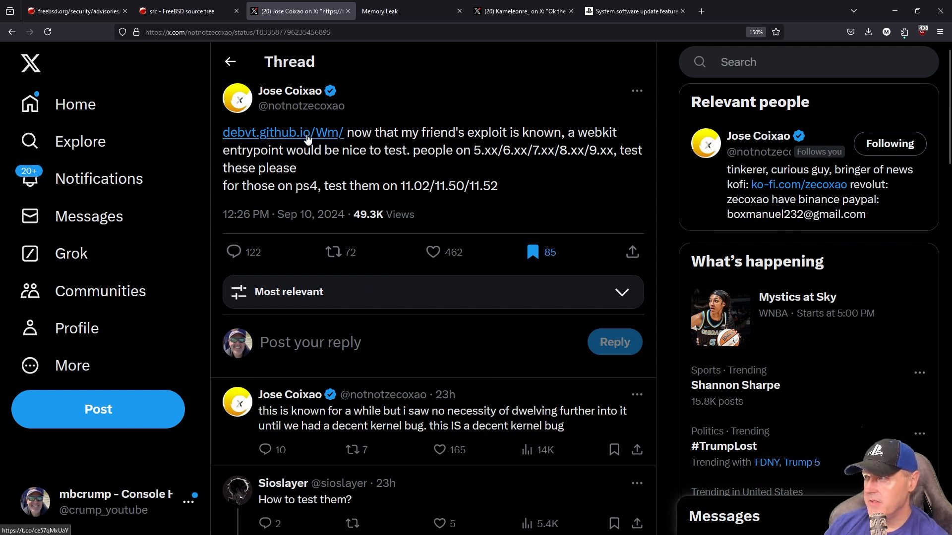
Follow the tweet's debvt.github.io/Wm/ link to the Memory Leak test page in a new tab
{"action": "left_click", "coordinate": [282, 132]}
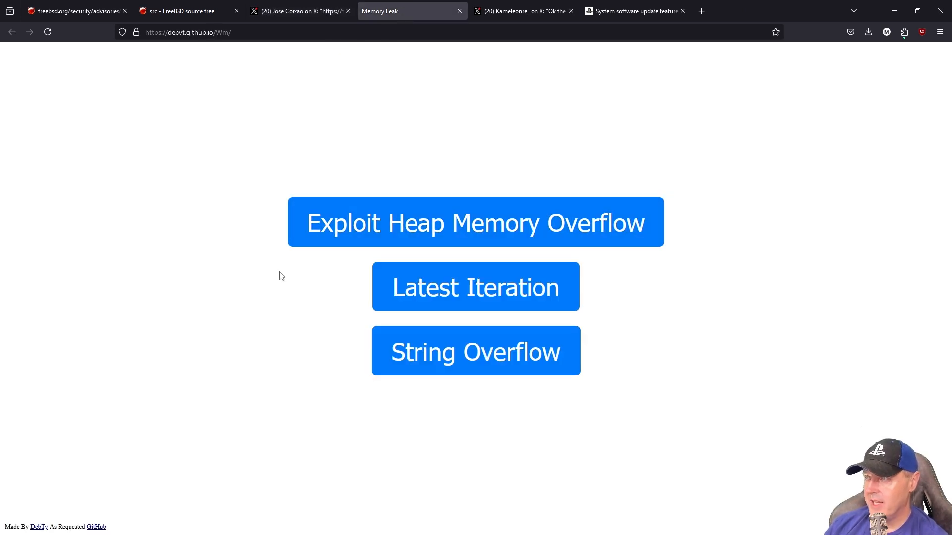
{"action": "mouse_move", "coordinate": [376, 237]}
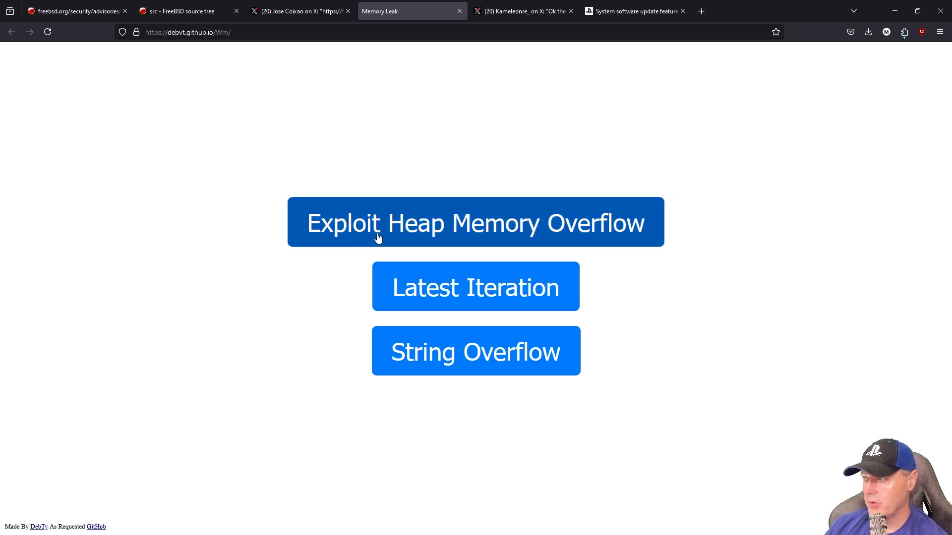
{"action": "mouse_move", "coordinate": [212, 359]}
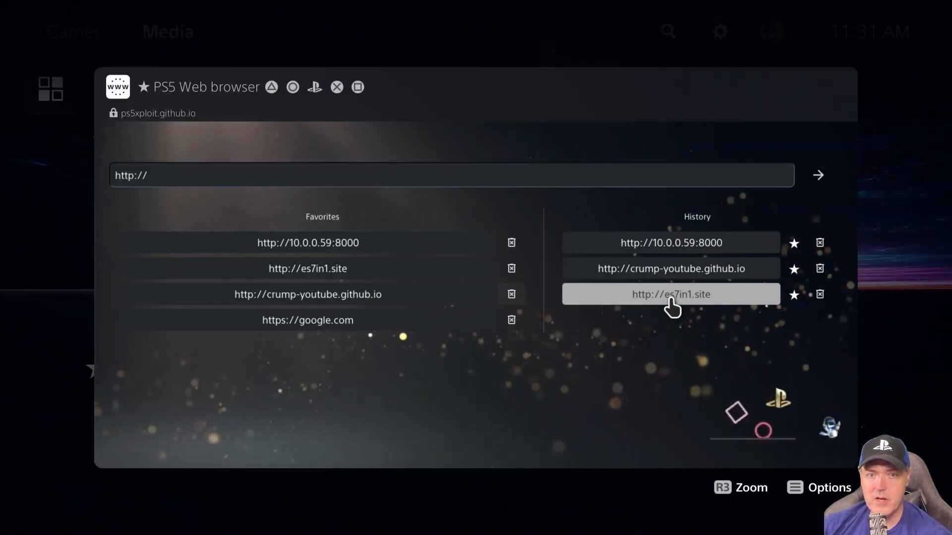
Load es7in1.site from History and follow its New CVE Test link to the Memory Leak page
{"action": "left_click", "coordinate": [672, 295]}
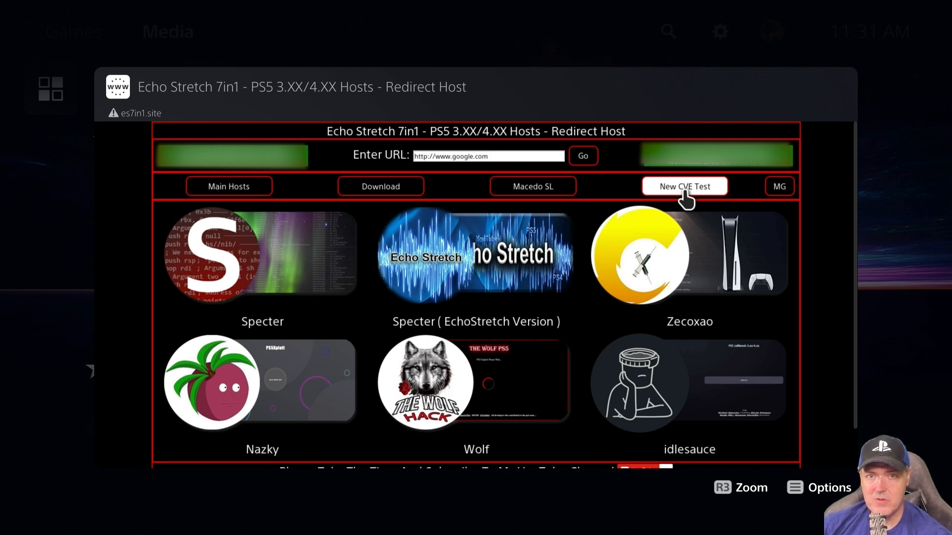
{"action": "left_click", "coordinate": [684, 185]}
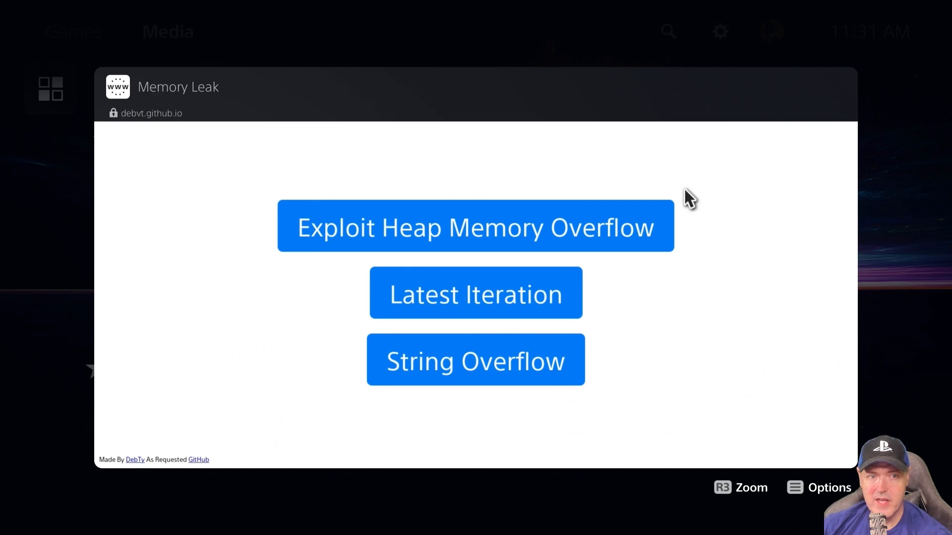
{"action": "mouse_move", "coordinate": [475, 306]}
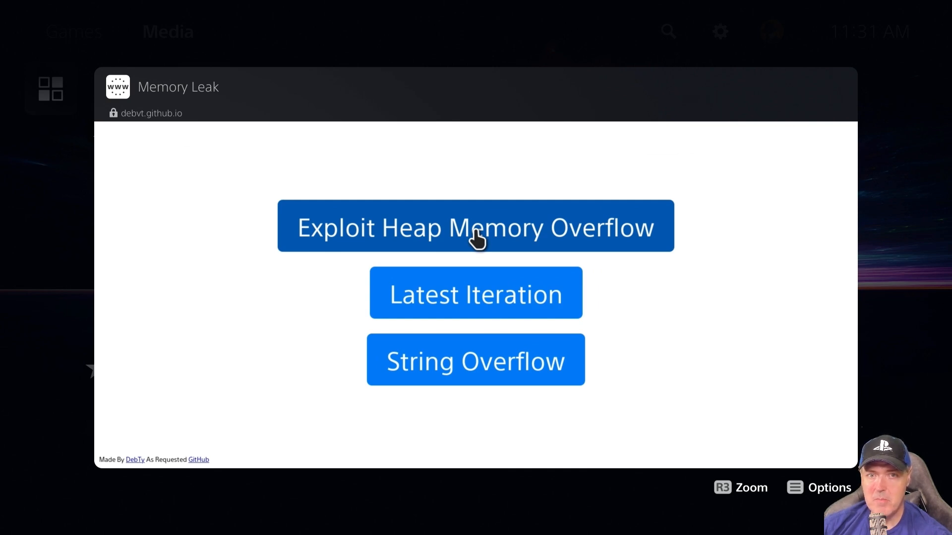
{"action": "mouse_move", "coordinate": [480, 237]}
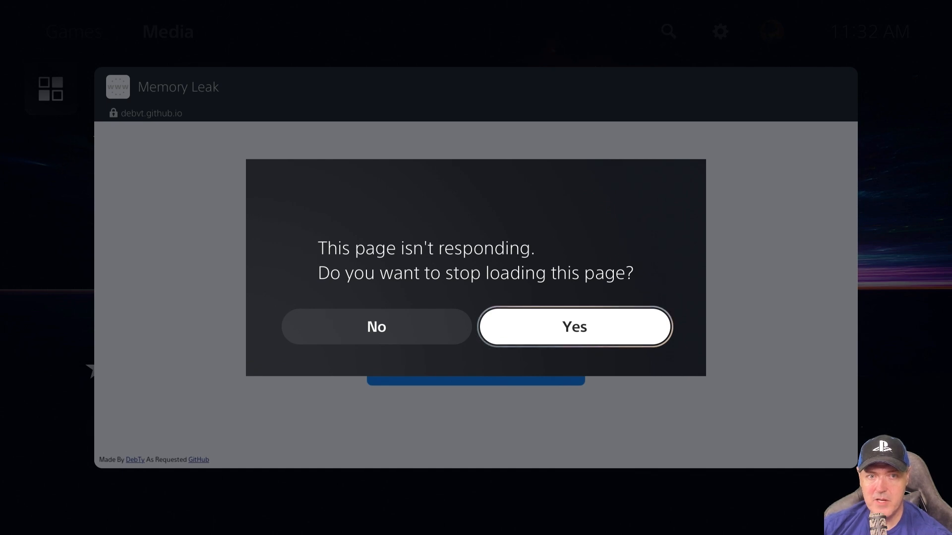
Answer Yes to stop loading the unresponsive page after the heap memory overflow test
{"action": "left_click", "coordinate": [573, 326]}
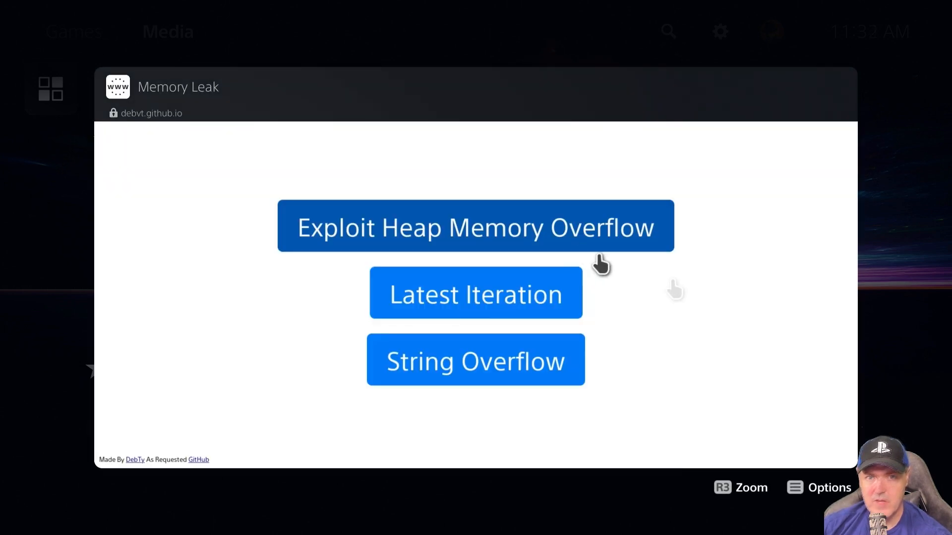
{"action": "mouse_move", "coordinate": [629, 345]}
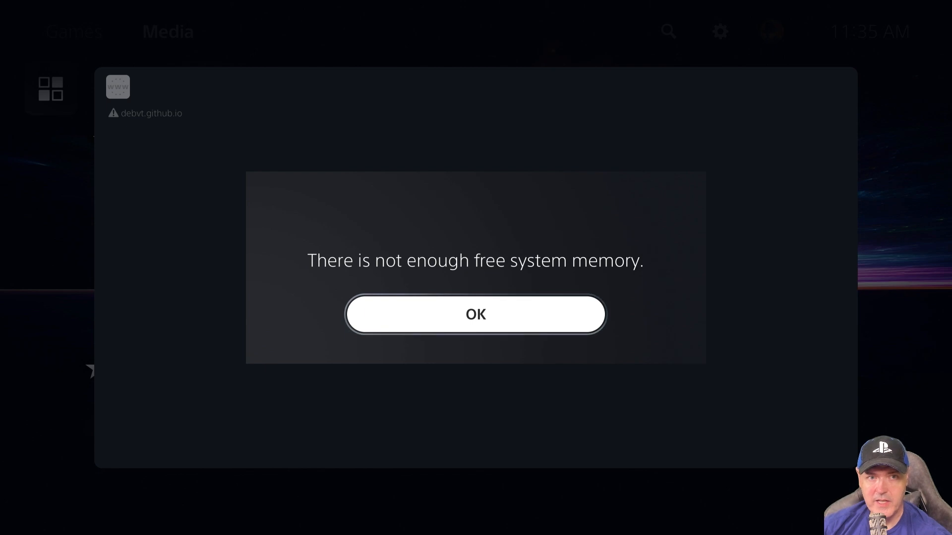
Dismiss the not-enough-free-memory error and answer No so the unresponsive page keeps loading
{"action": "left_click", "coordinate": [476, 314]}
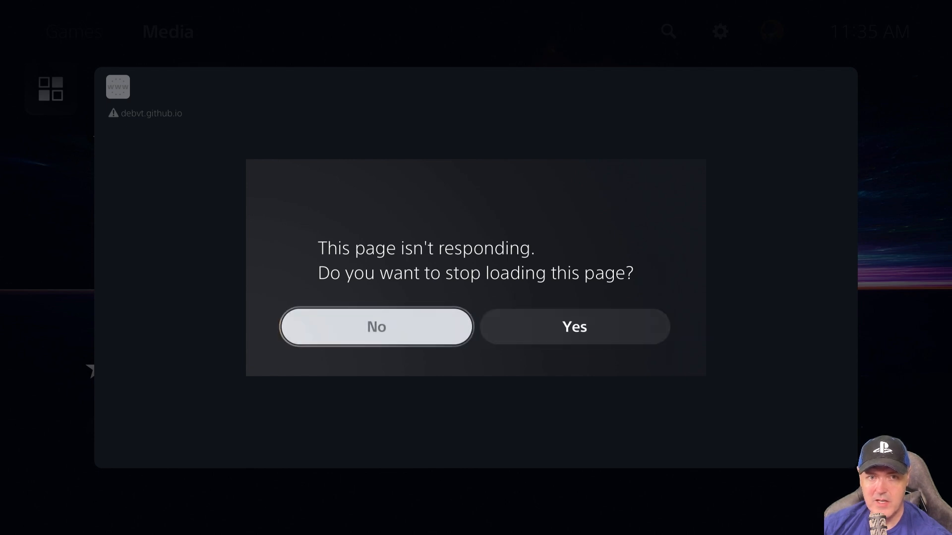
{"action": "left_click", "coordinate": [377, 326]}
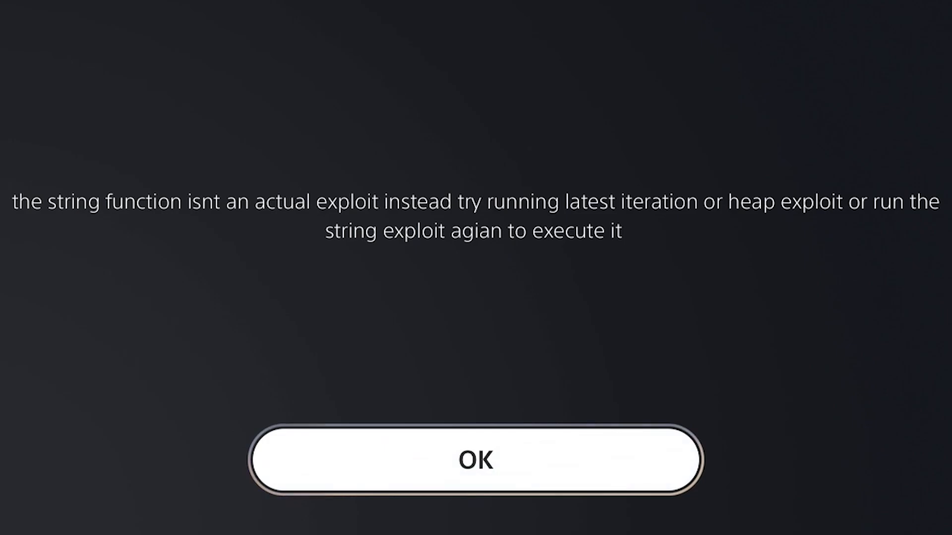
Dismiss the string-function note and rerun the String Overflow test until the page hangs again
{"action": "left_click", "coordinate": [475, 459]}
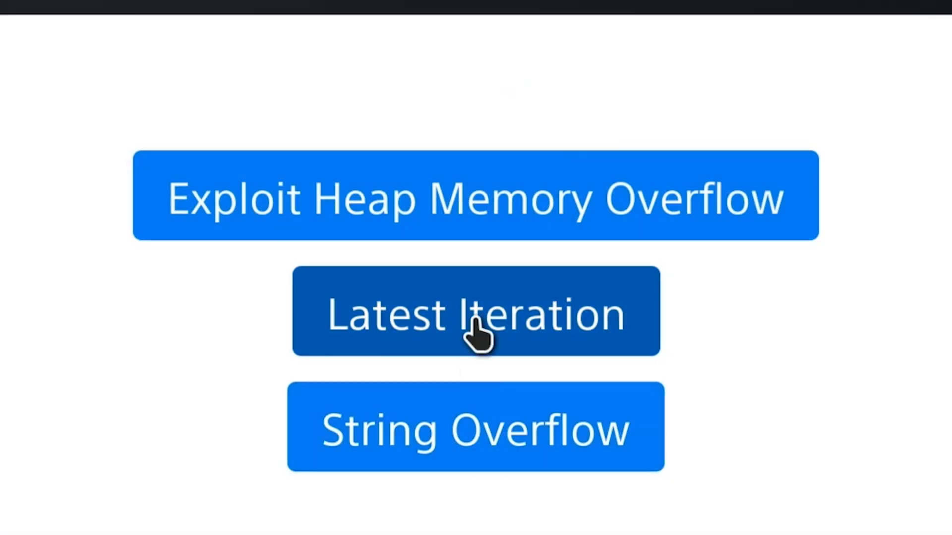
{"action": "mouse_move", "coordinate": [480, 432]}
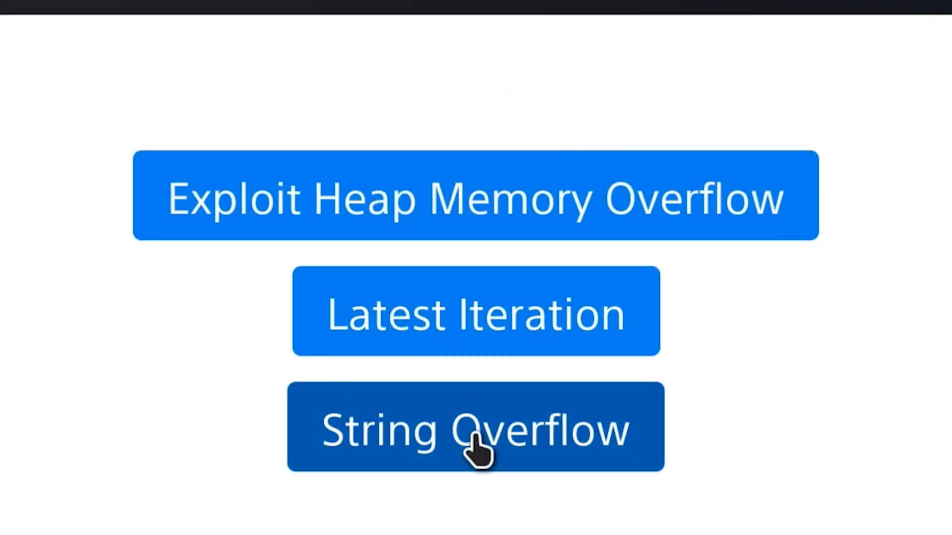
{"action": "left_click", "coordinate": [475, 426]}
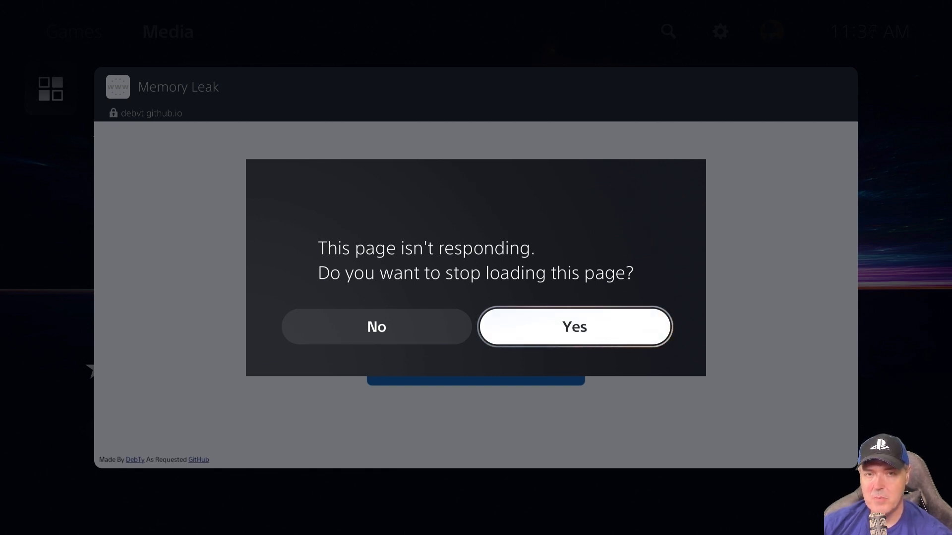
Scroll the X thread to replies showing the unresponsive-page prompt and a PS5 5.10 not-enough-memory error
{"action": "left_click", "coordinate": [573, 326]}
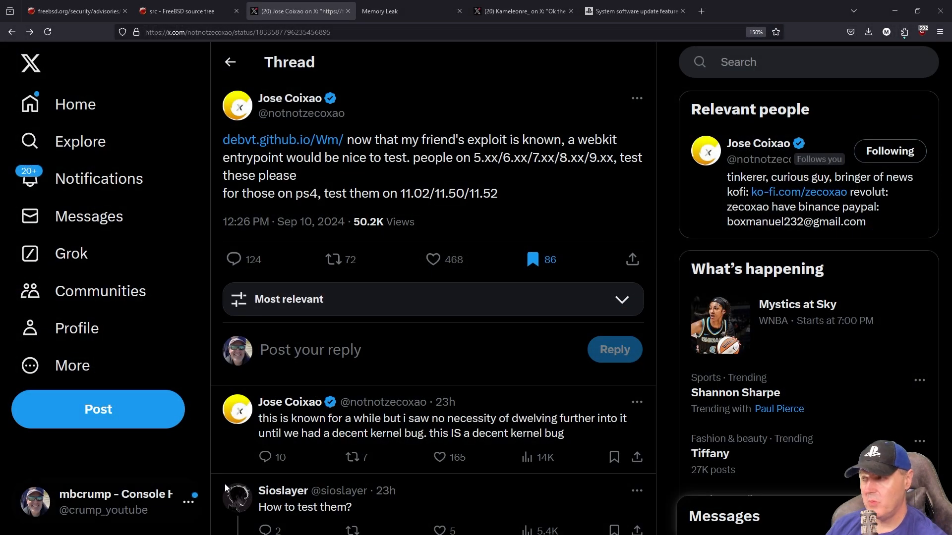
{"action": "scroll", "scroll_direction": "down", "scroll_amount": 3}
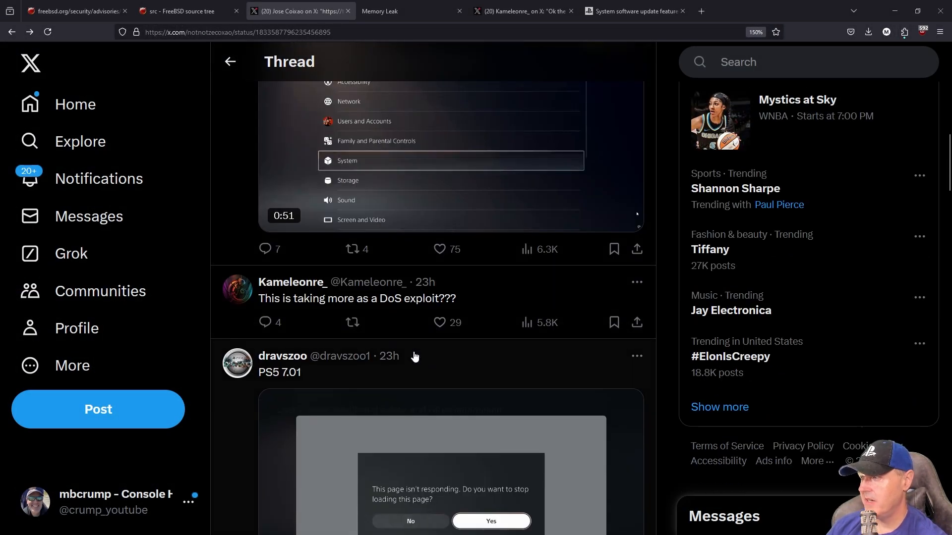
{"action": "scroll", "scroll_direction": "down", "scroll_amount": 3}
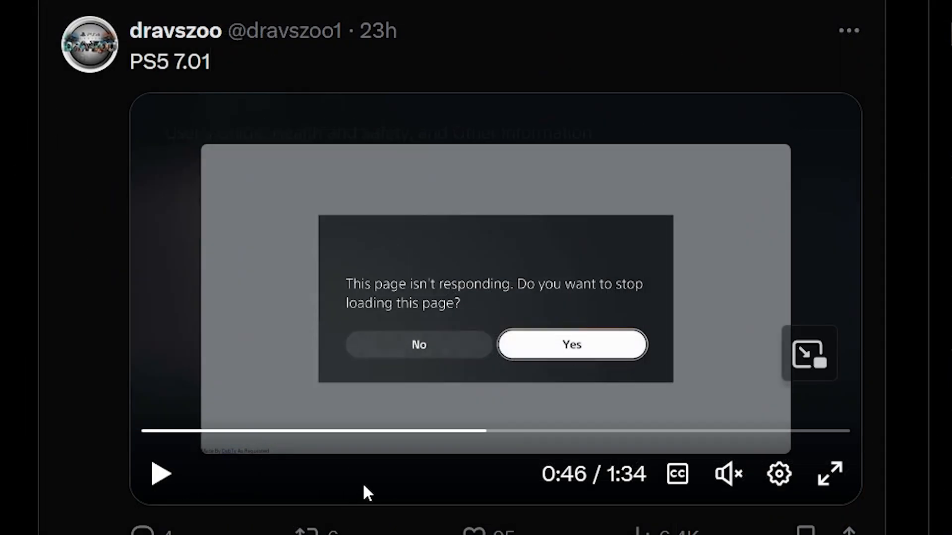
{"action": "mouse_move", "coordinate": [430, 298]}
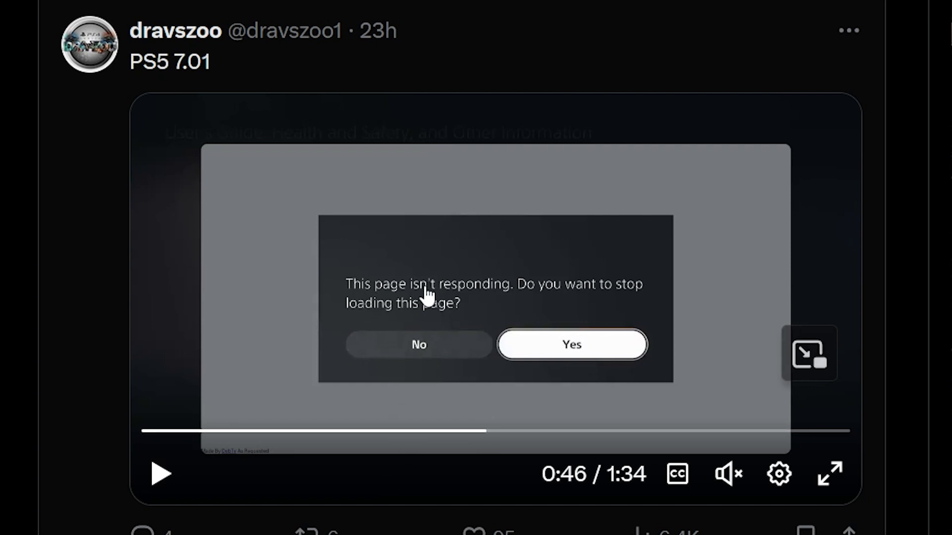
{"action": "mouse_move", "coordinate": [454, 309]}
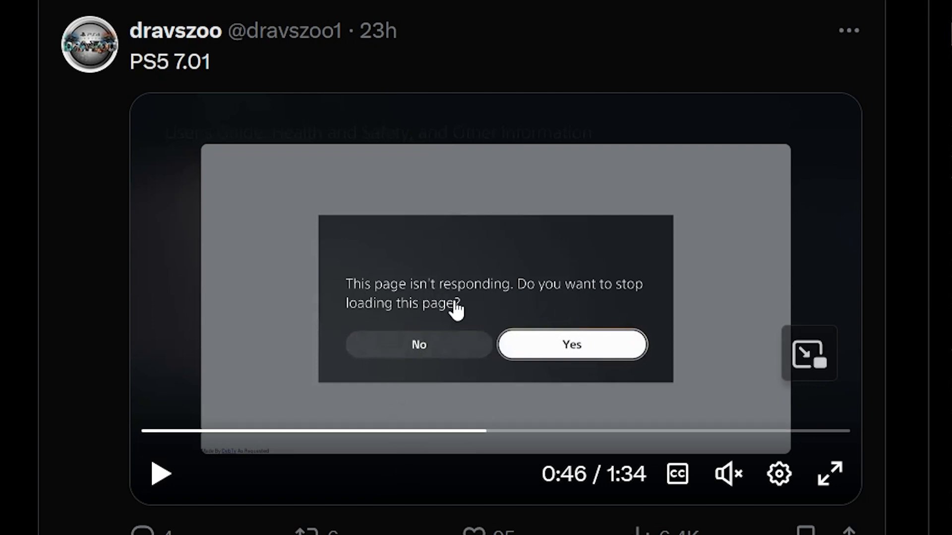
{"action": "scroll", "scroll_direction": "down", "scroll_amount": 3}
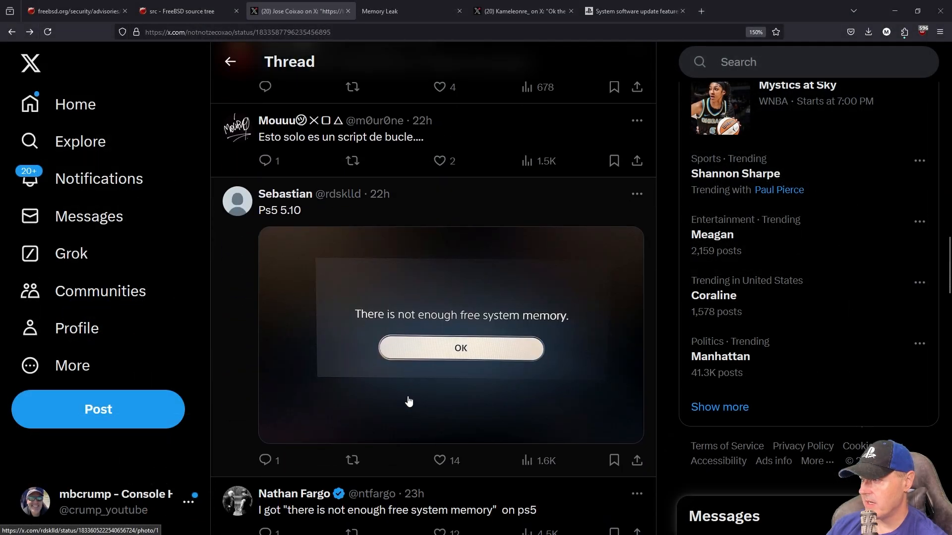
{"action": "scroll", "scroll_direction": "down", "scroll_amount": 3}
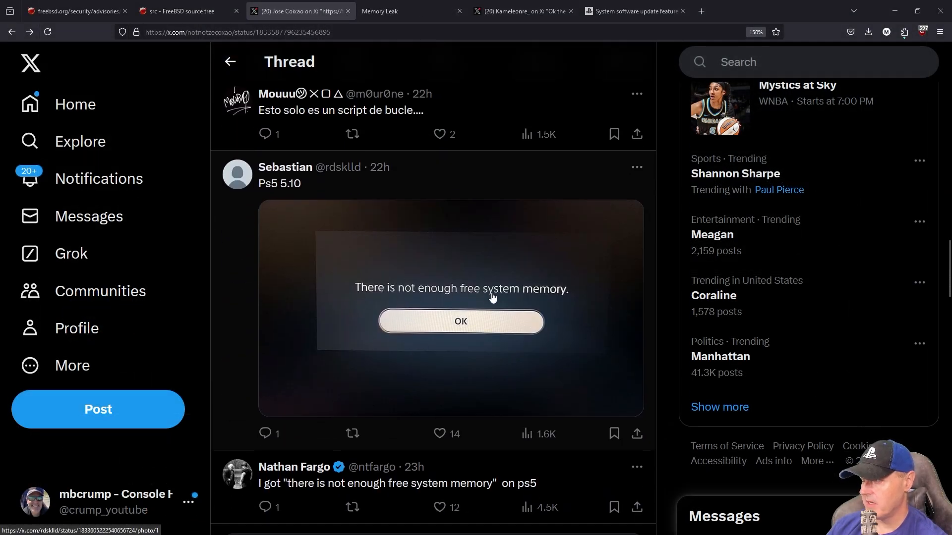
{"action": "mouse_move", "coordinate": [473, 330]}
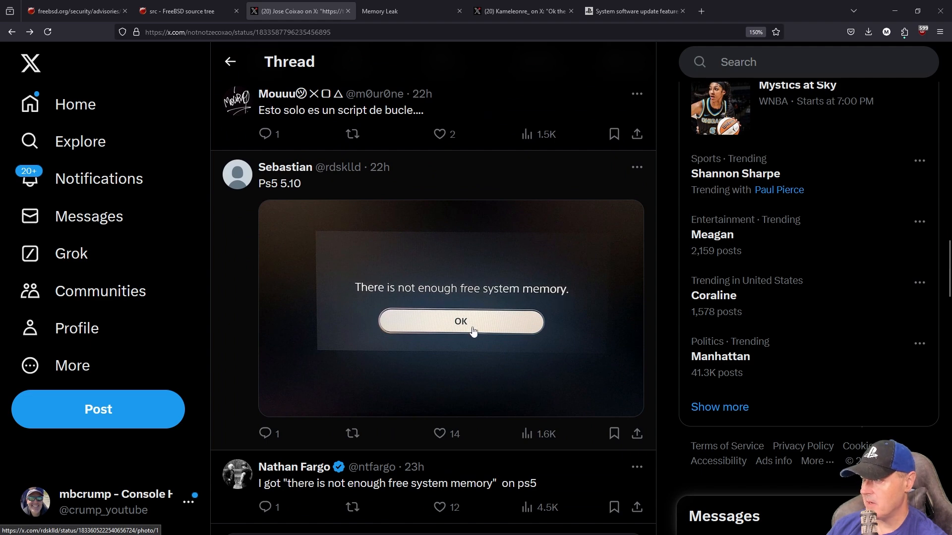
{"action": "mouse_move", "coordinate": [341, 498]}
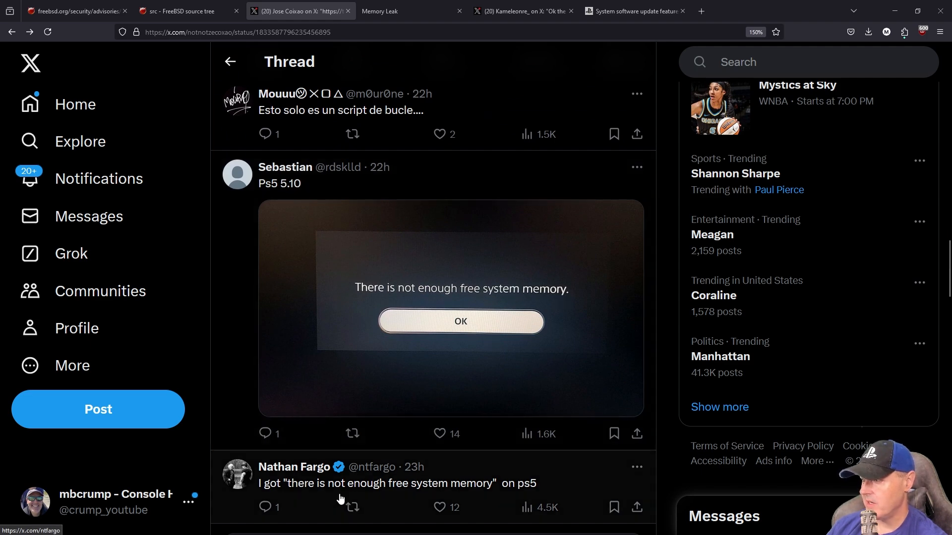